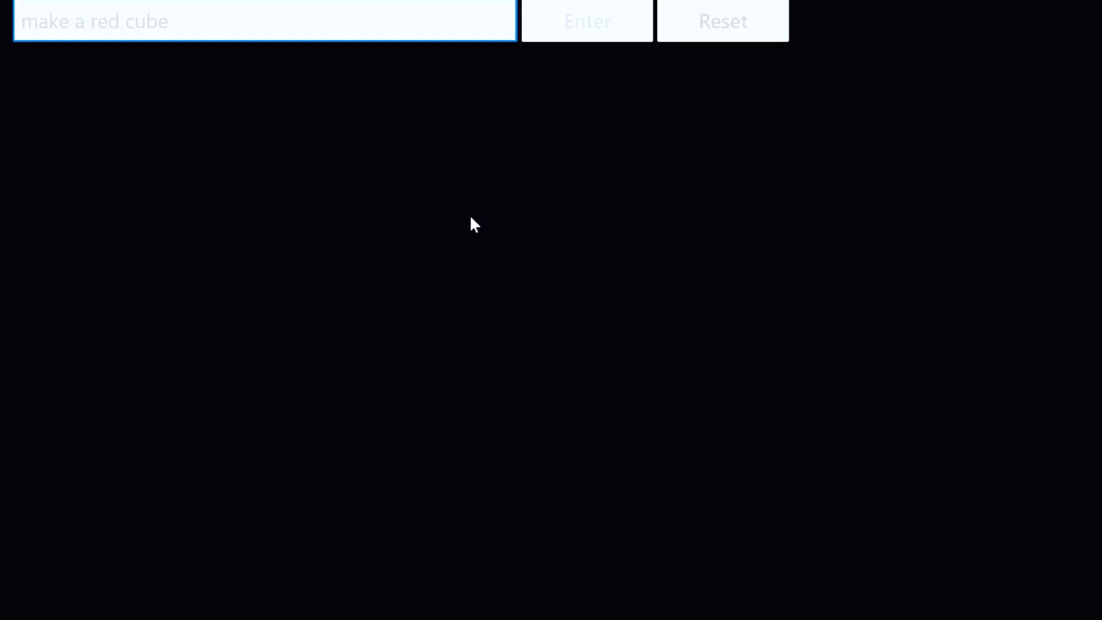
- Run "make a red cube" so a red cube renders in the empty scene
{"action": "left_click", "coordinate": [586, 21]}
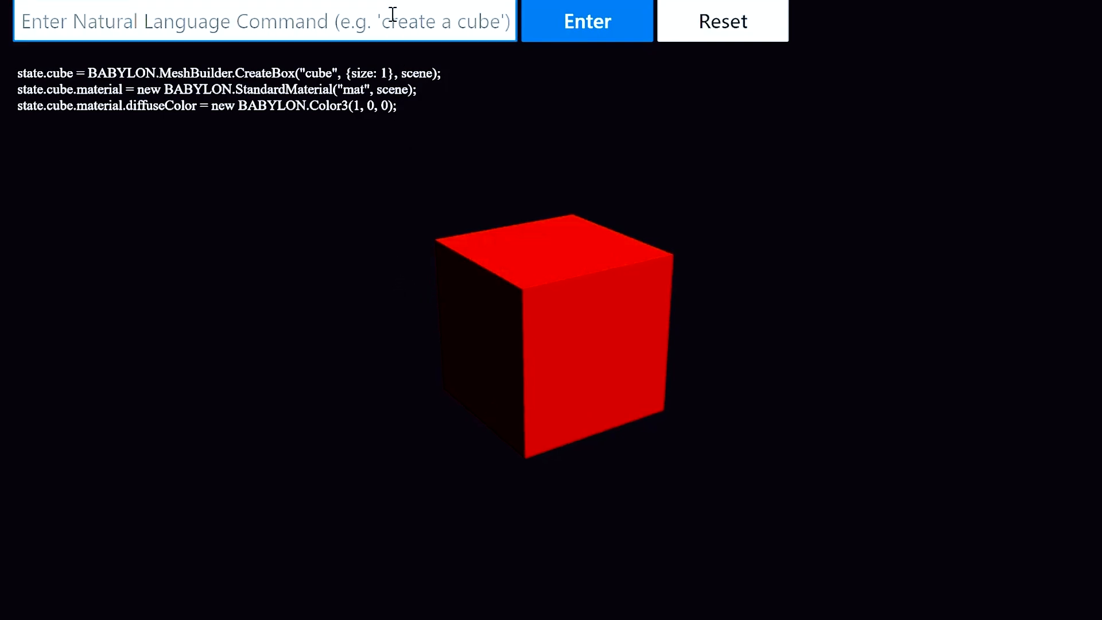
- Add teal spheres above and below the red cube with "add teal spheres above and below the cube"
{"action": "type", "text": "add teal spheres a"}
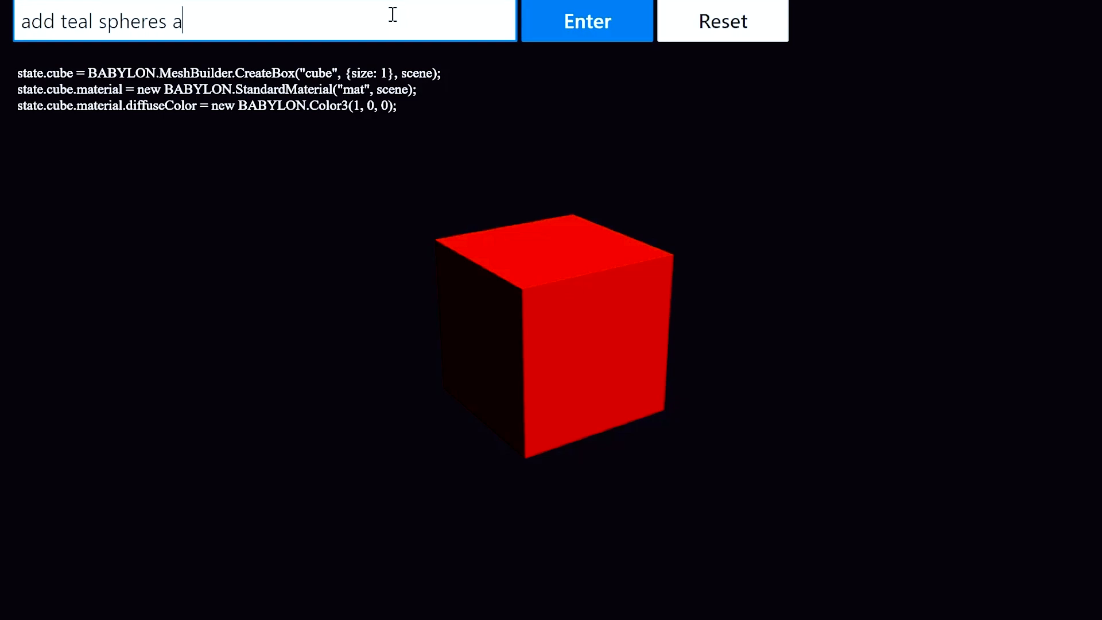
{"action": "type", "text": "bove and below the cub"}
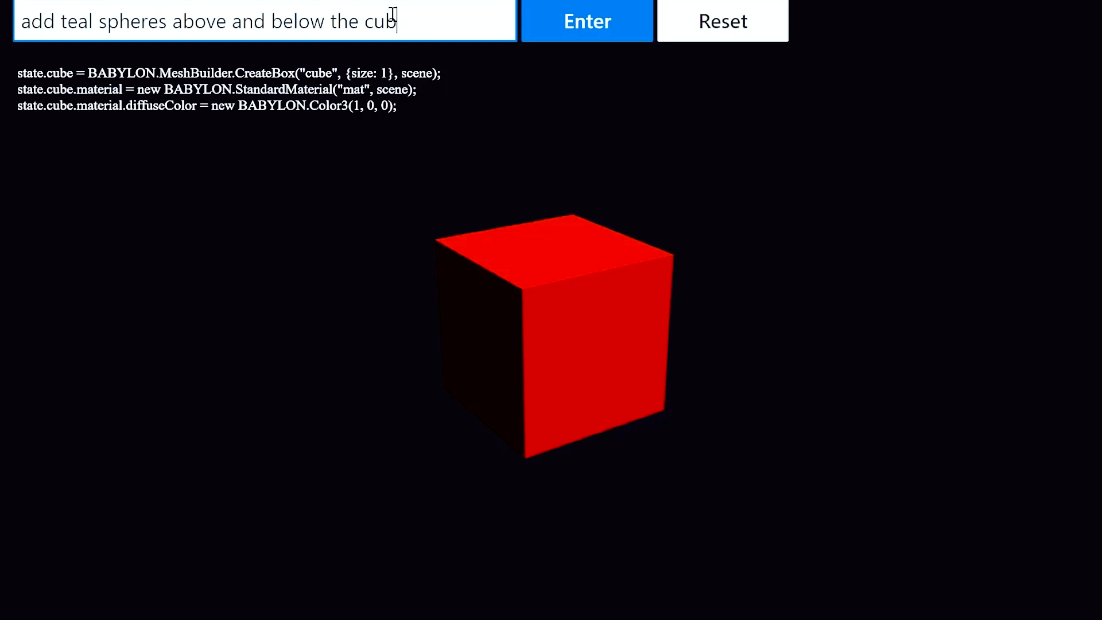
{"action": "left_click", "coordinate": [587, 21]}
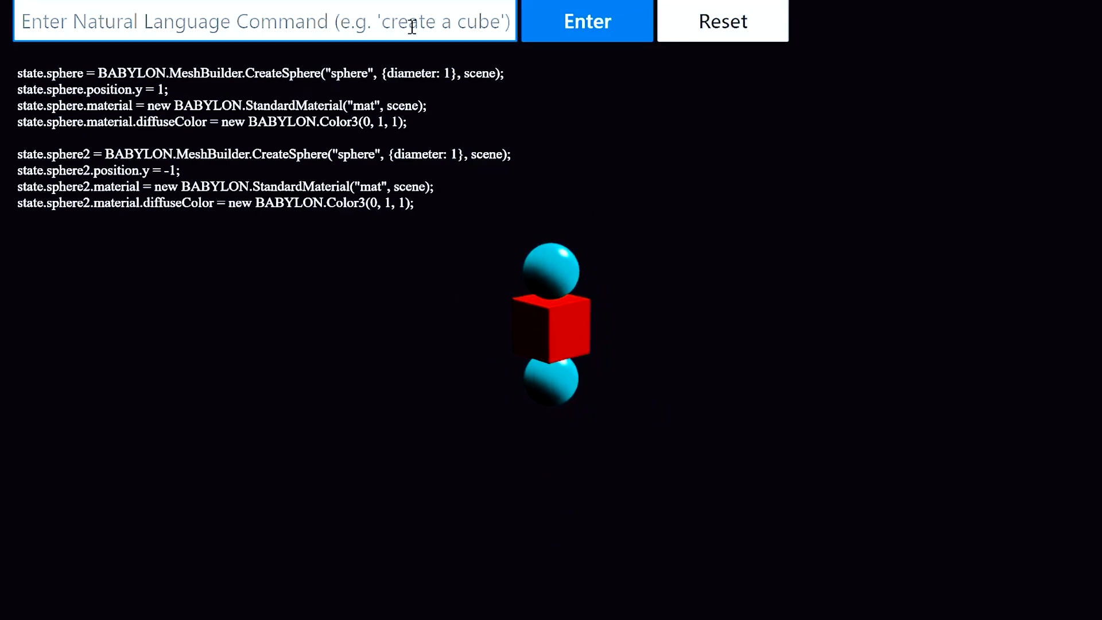
- Make the cube spin continuously with "make the cube spin", then begin typing a stop command
{"action": "type", "text": "make the cube s"}
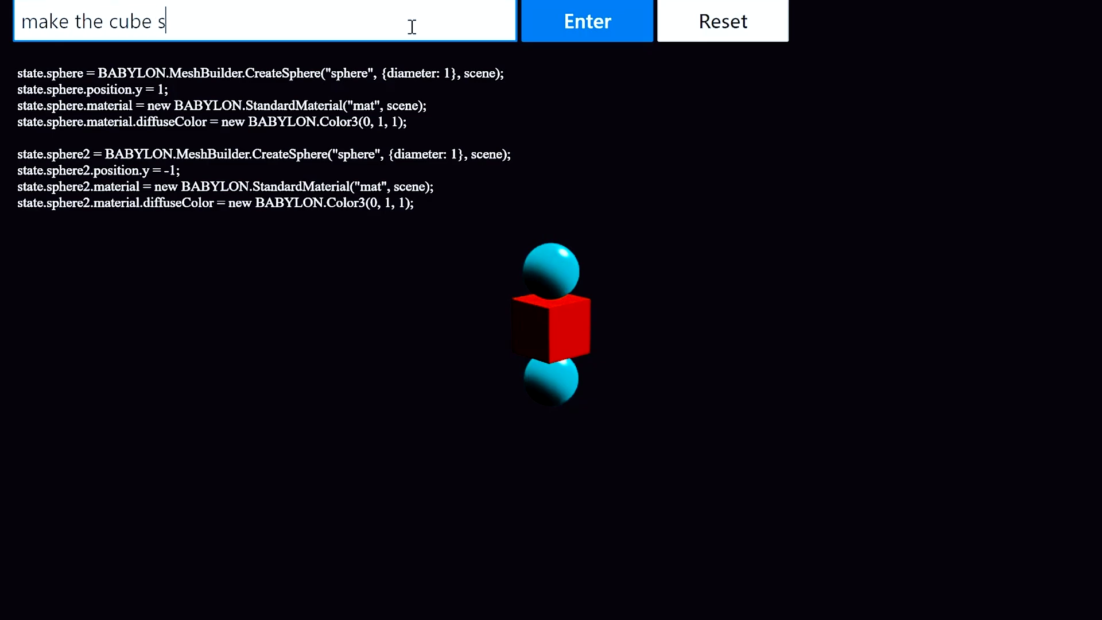
{"action": "left_click", "coordinate": [587, 20]}
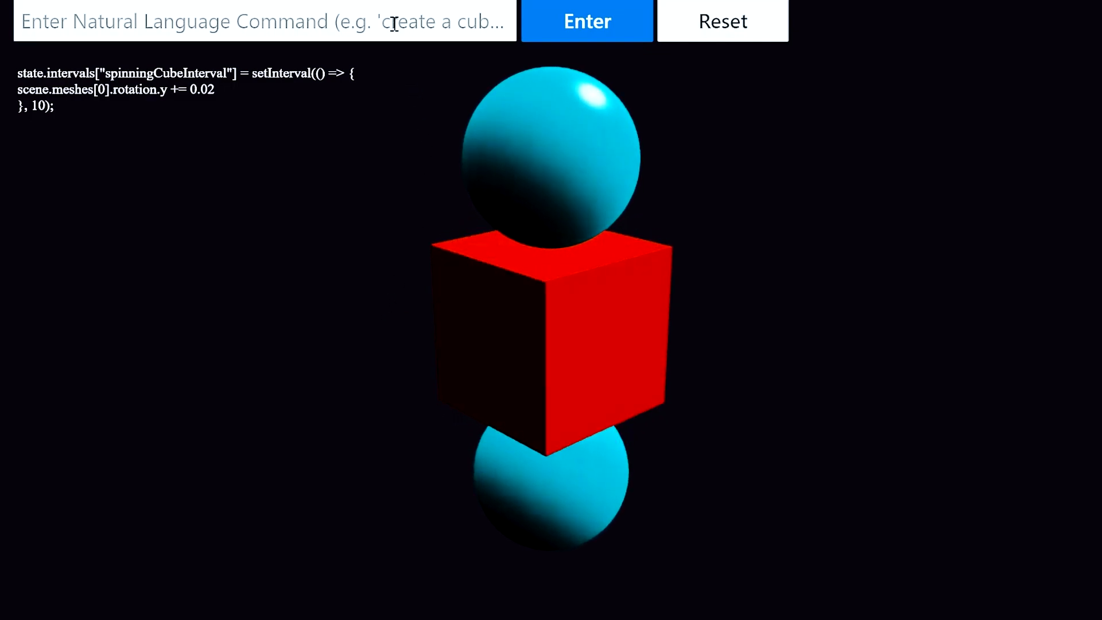
{"action": "type", "text": "stop i"}
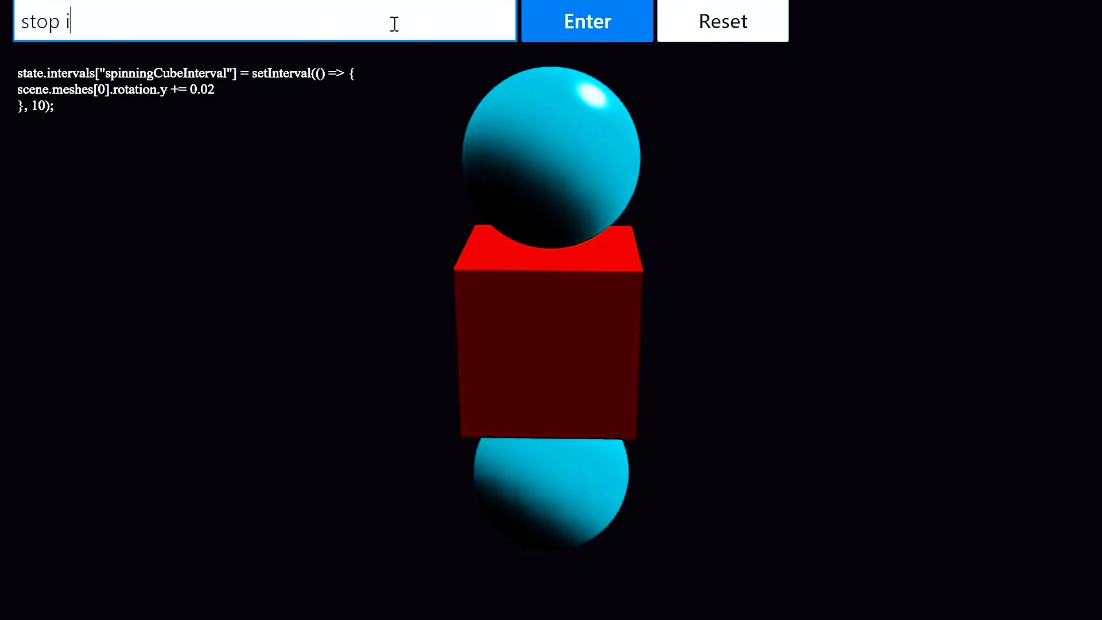